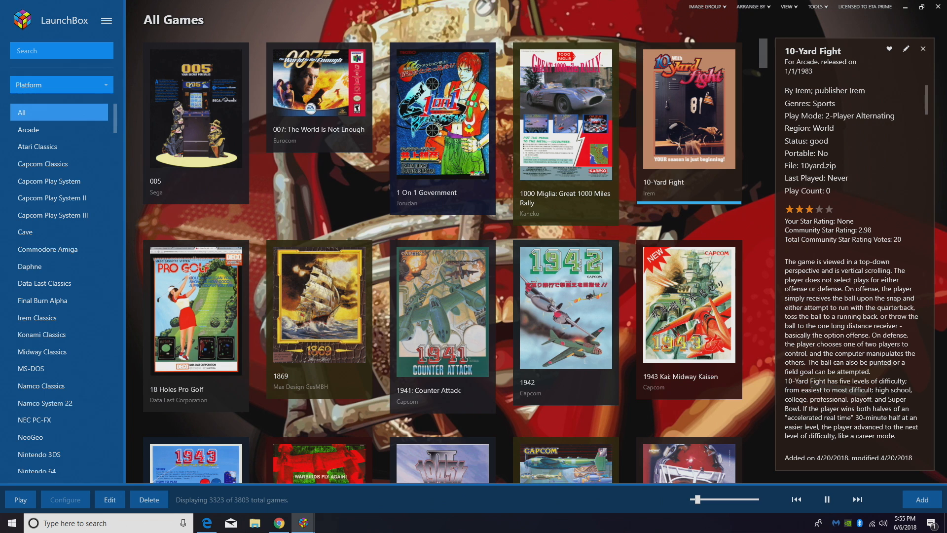
Step: Bring up the LaunchBox 8.3 changelog page in Chrome from the taskbar
{"action": "left_click", "coordinate": [278, 523]}
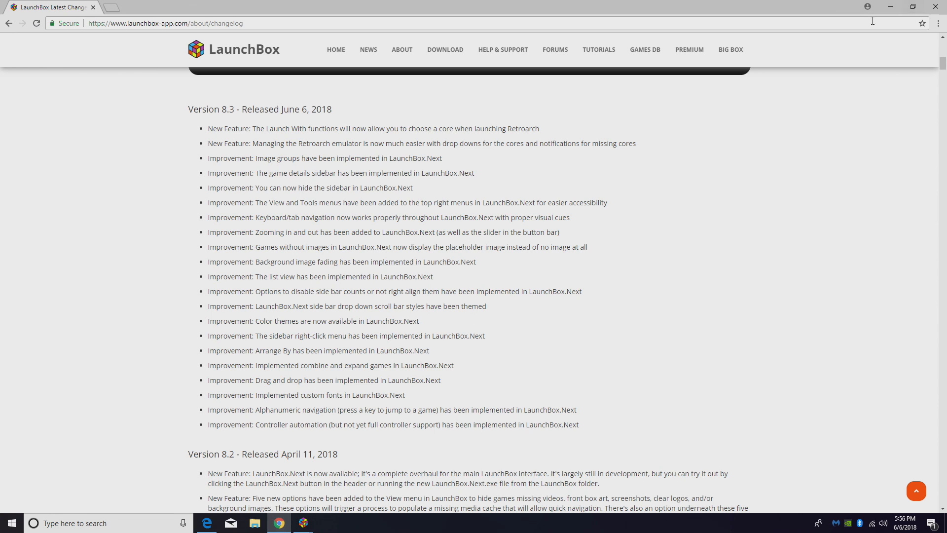
{"action": "left_click", "coordinate": [303, 523]}
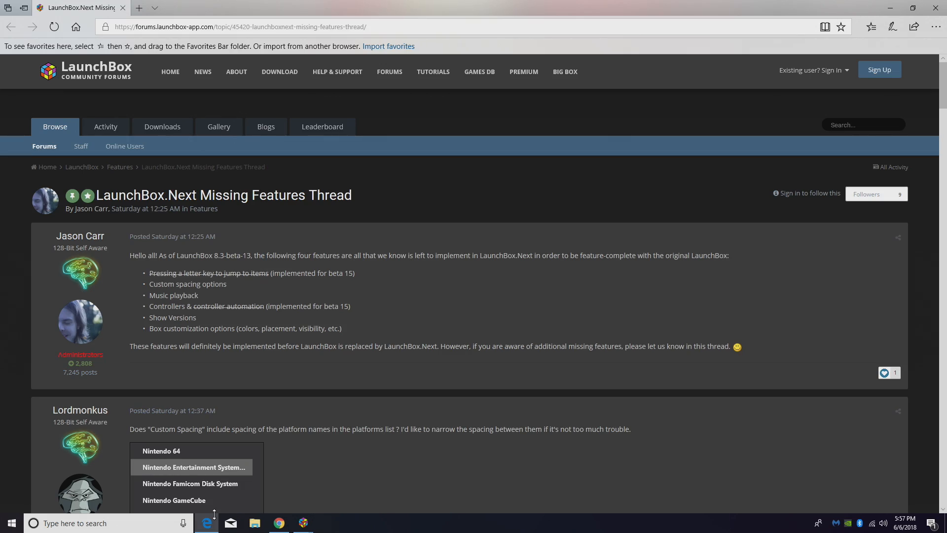
Step: Minimize the Edge forum thread to get back to the LaunchBox library
{"action": "left_click", "coordinate": [303, 523]}
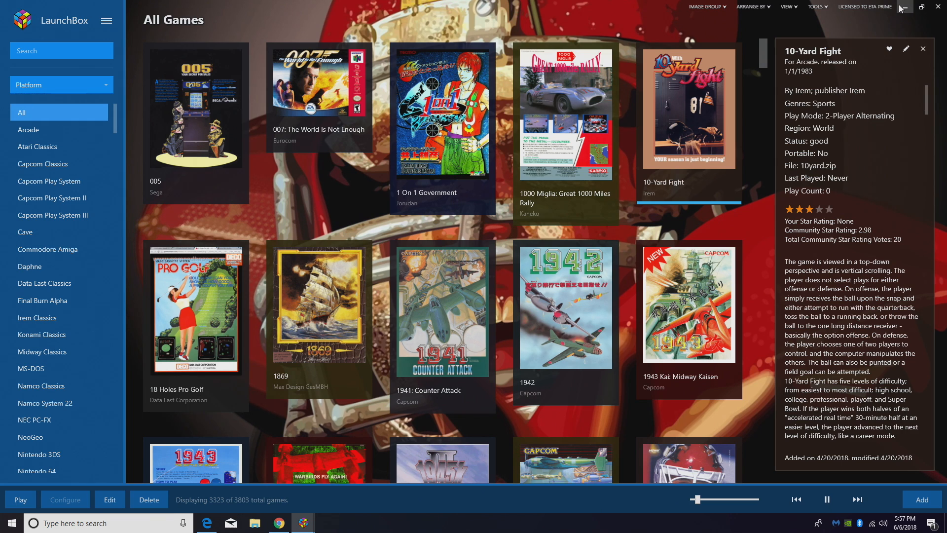
Step: Open the Retroarch entry's Edit Emulator window from the emulator list
{"action": "left_click", "coordinate": [107, 21]}
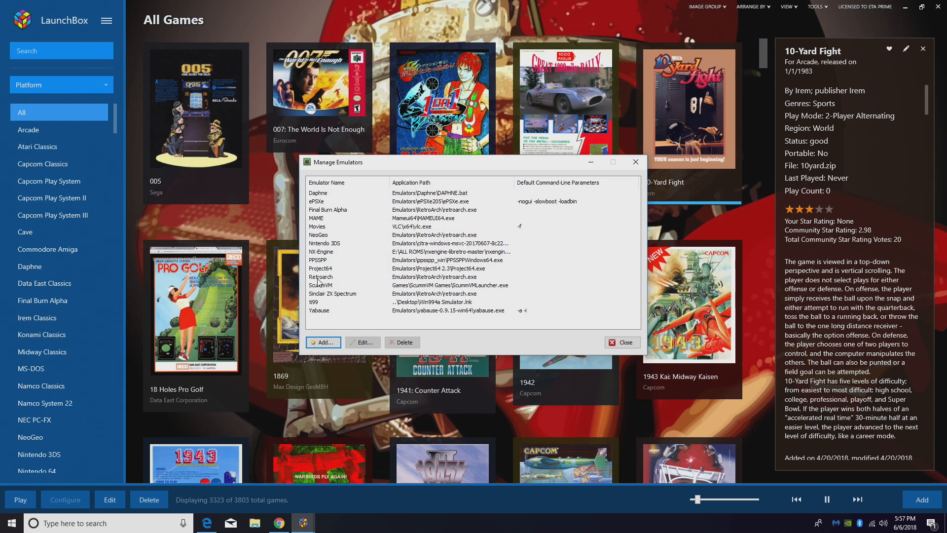
{"action": "left_click", "coordinate": [362, 342]}
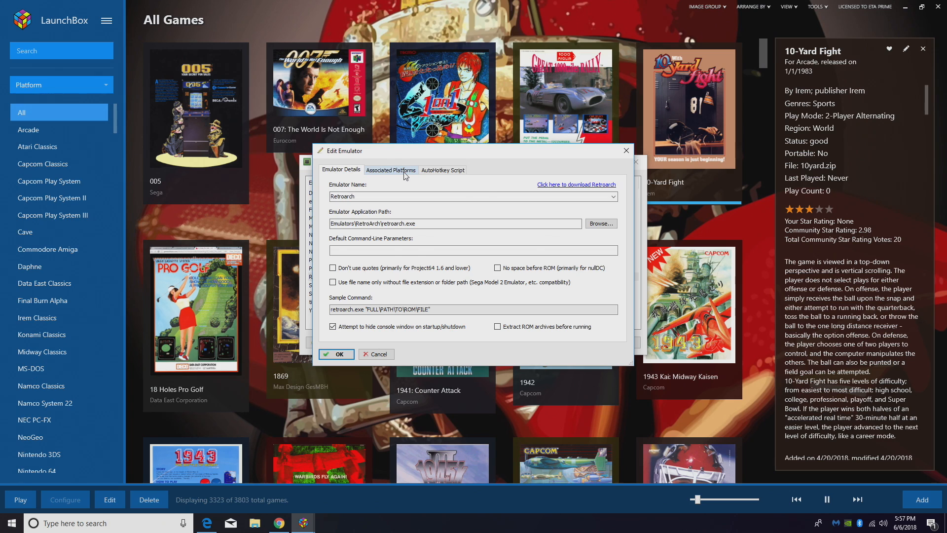
Step: In Associated Platforms, set the Atari Jaguar core to vbam_libretro
{"action": "left_click", "coordinate": [391, 170]}
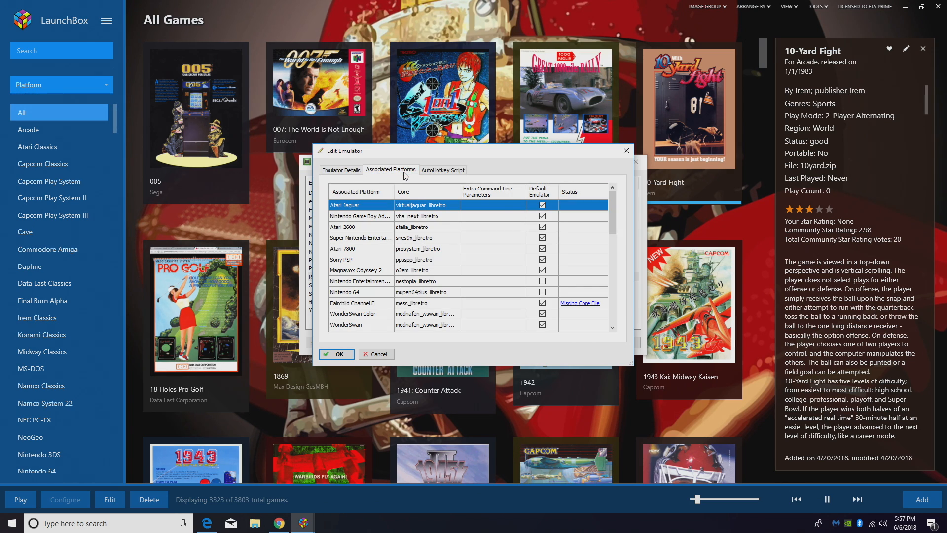
{"action": "mouse_move", "coordinate": [452, 209]}
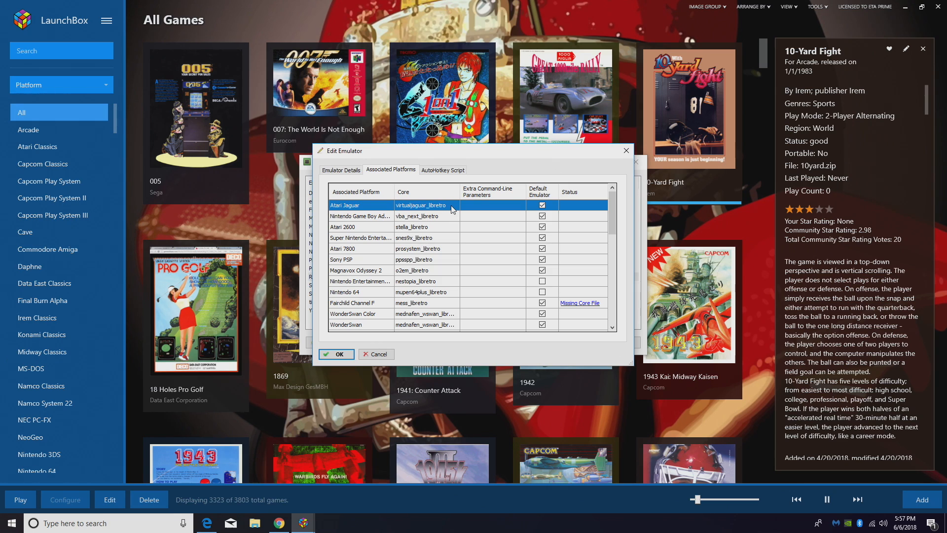
{"action": "left_click", "coordinate": [453, 205]}
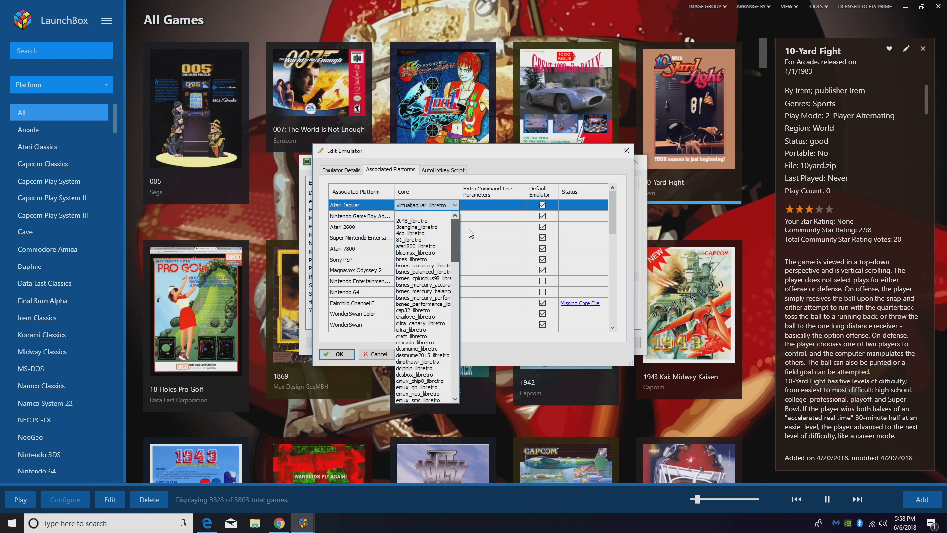
{"action": "scroll", "scroll_direction": "down", "scroll_amount": 3}
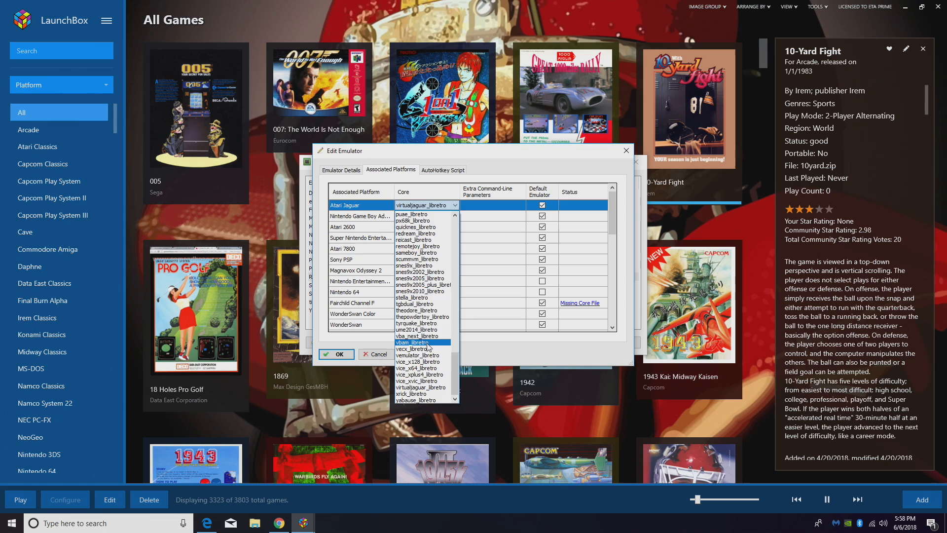
{"action": "left_click", "coordinate": [412, 342]}
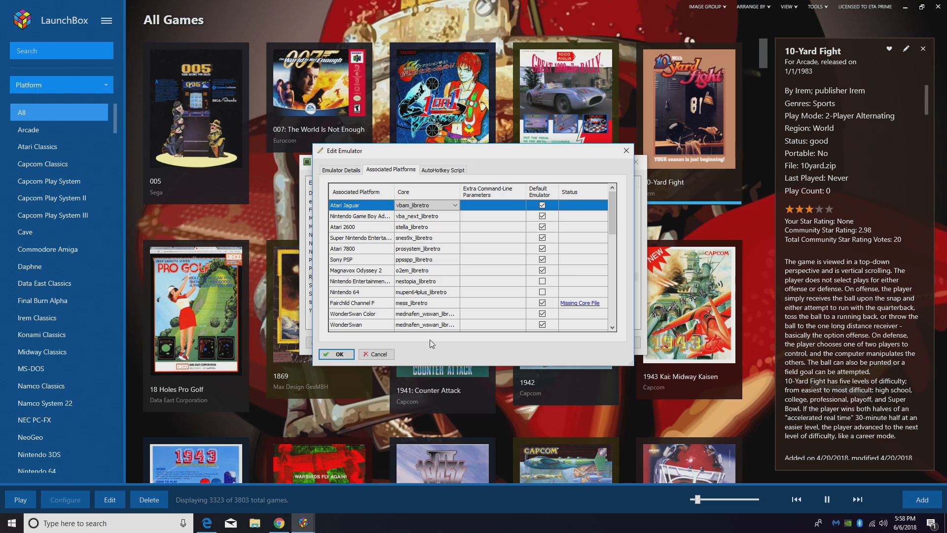
{"action": "mouse_move", "coordinate": [591, 307]}
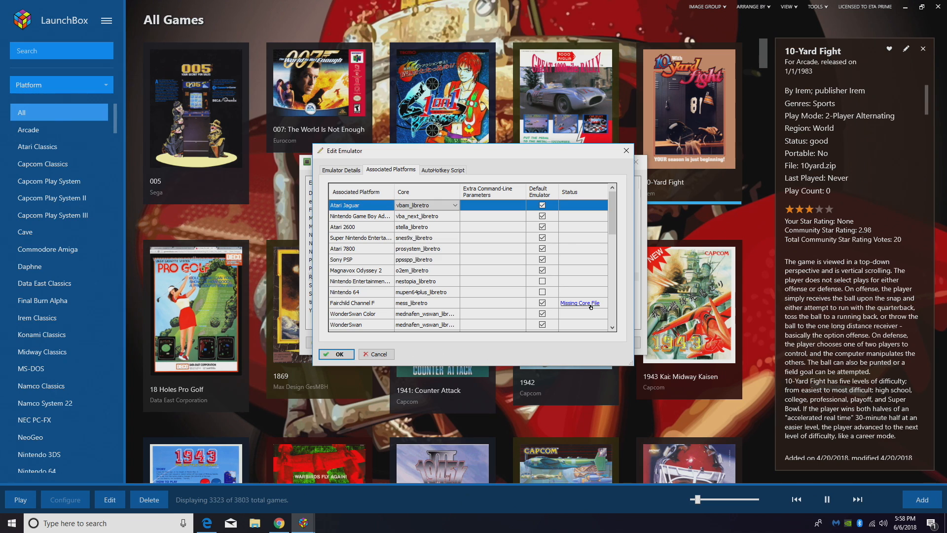
{"action": "mouse_move", "coordinate": [442, 308]}
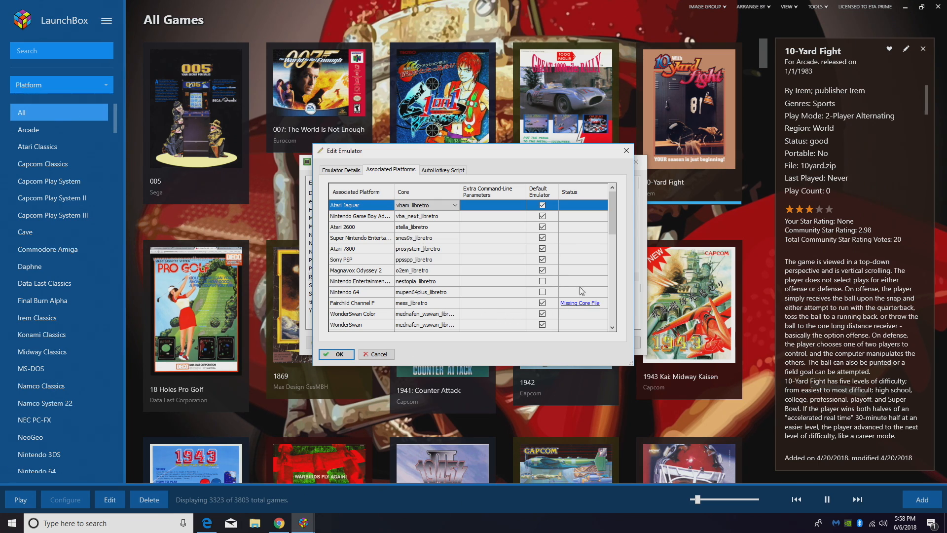
{"action": "left_click", "coordinate": [578, 303]}
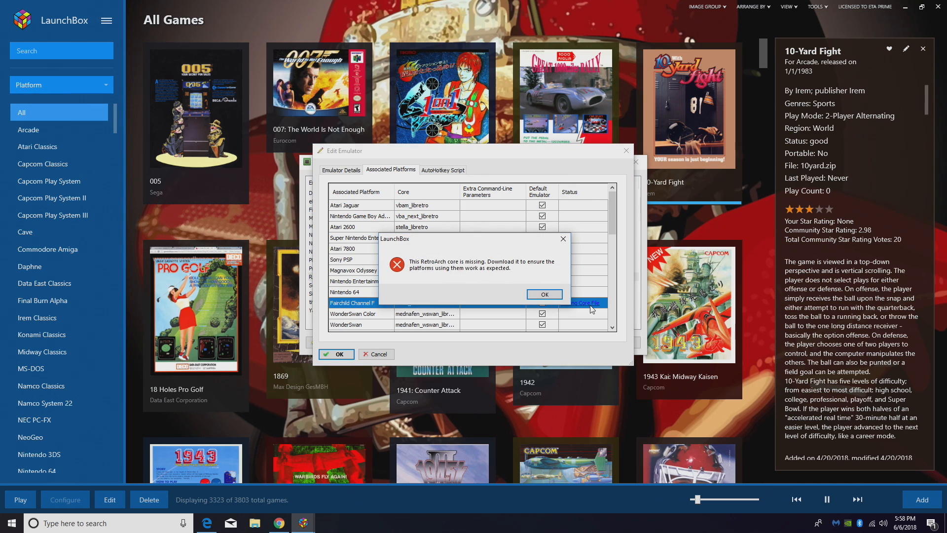
{"action": "left_click", "coordinate": [544, 294]}
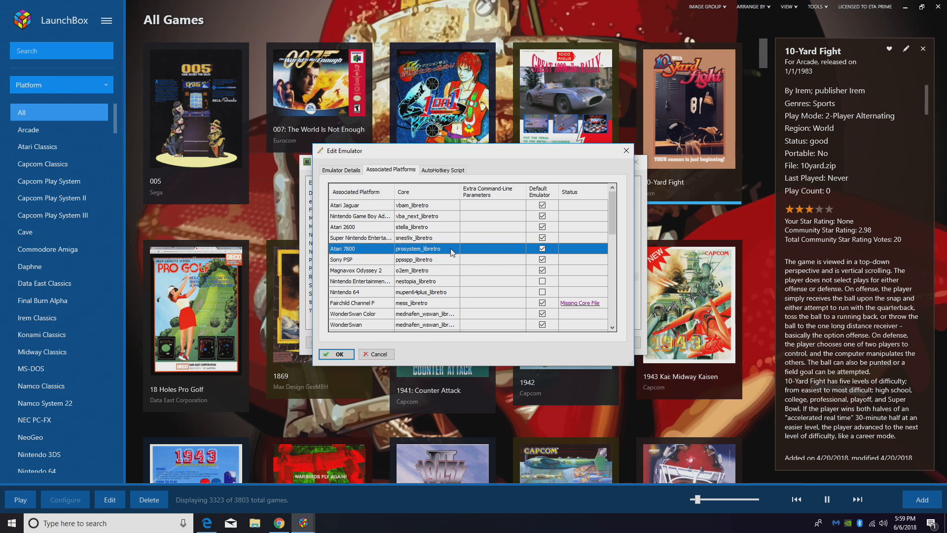
Step: Set the Atari 7800 core to stella_libretro and select the Super Nintendo row
{"action": "left_click", "coordinate": [455, 249]}
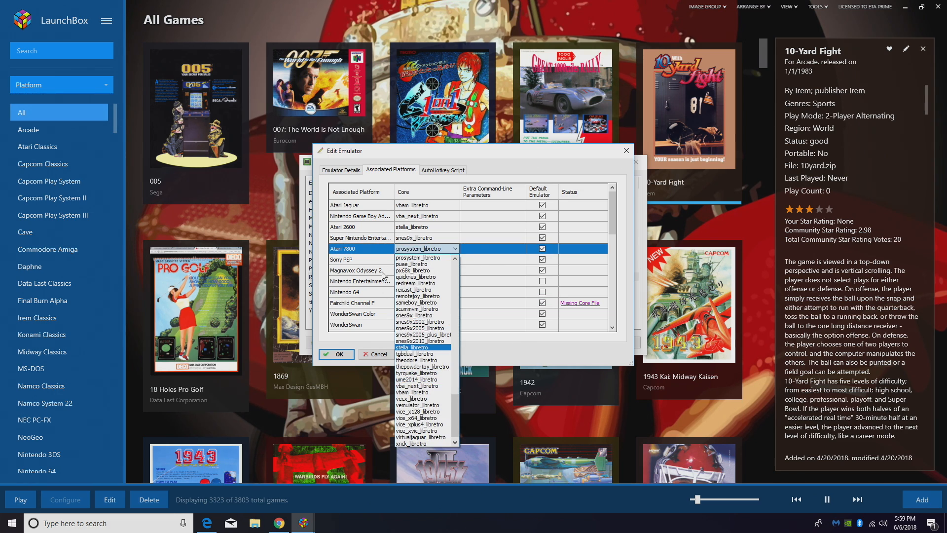
{"action": "mouse_move", "coordinate": [385, 248]}
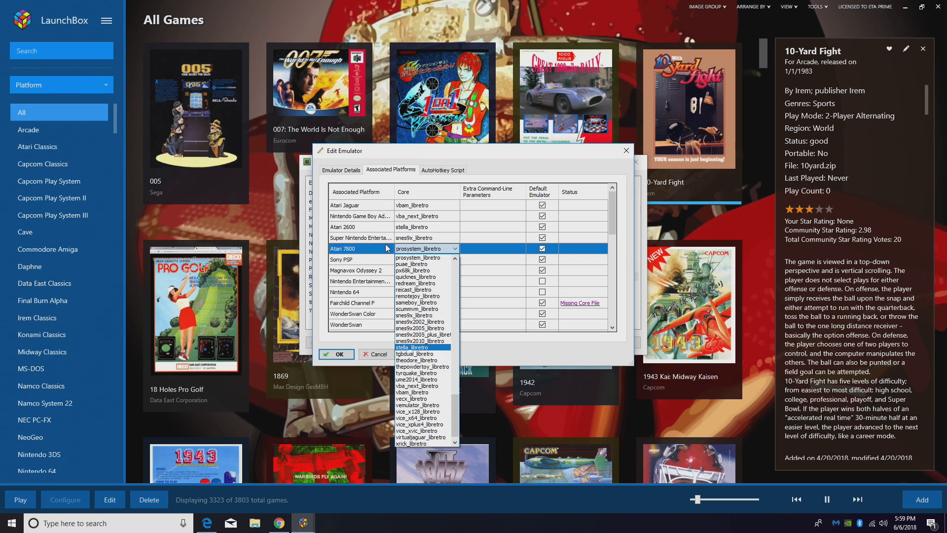
{"action": "mouse_move", "coordinate": [411, 350]}
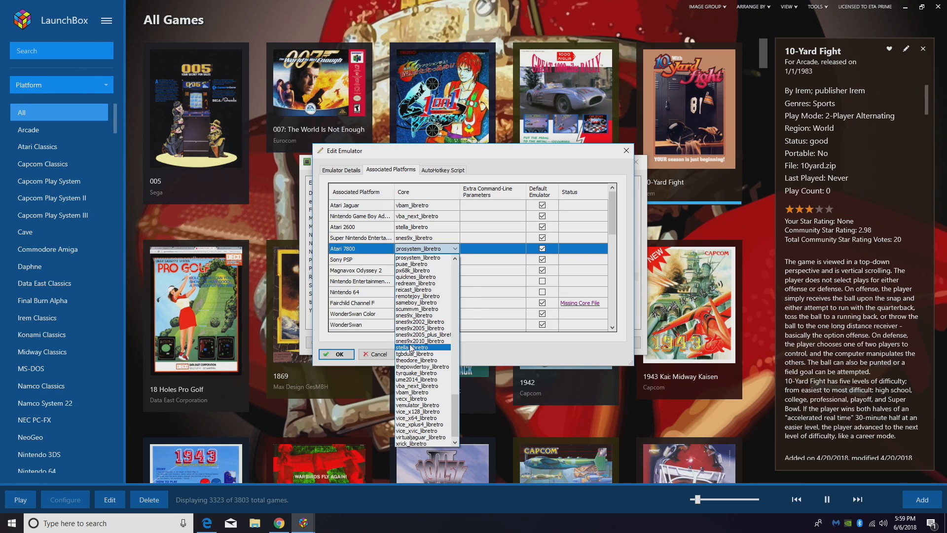
{"action": "left_click", "coordinate": [412, 347]}
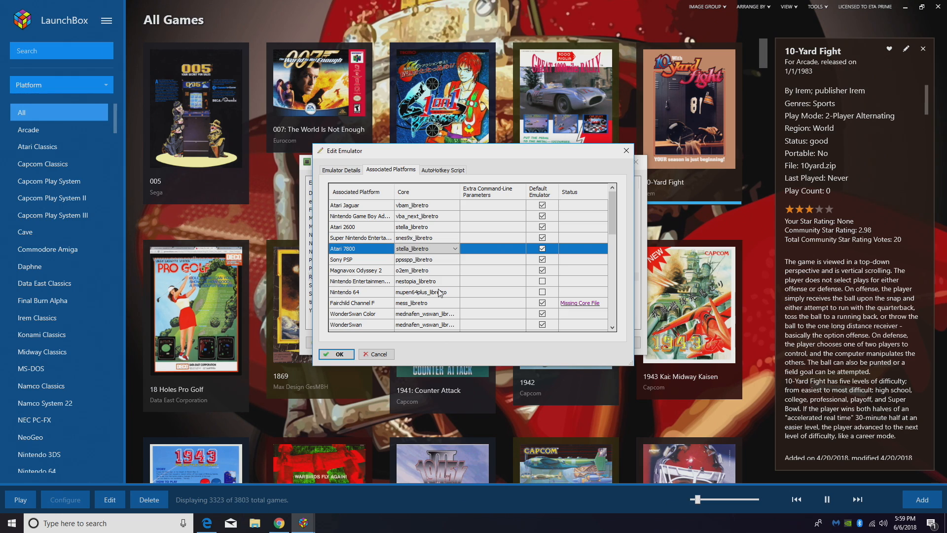
{"action": "left_click", "coordinate": [361, 237]}
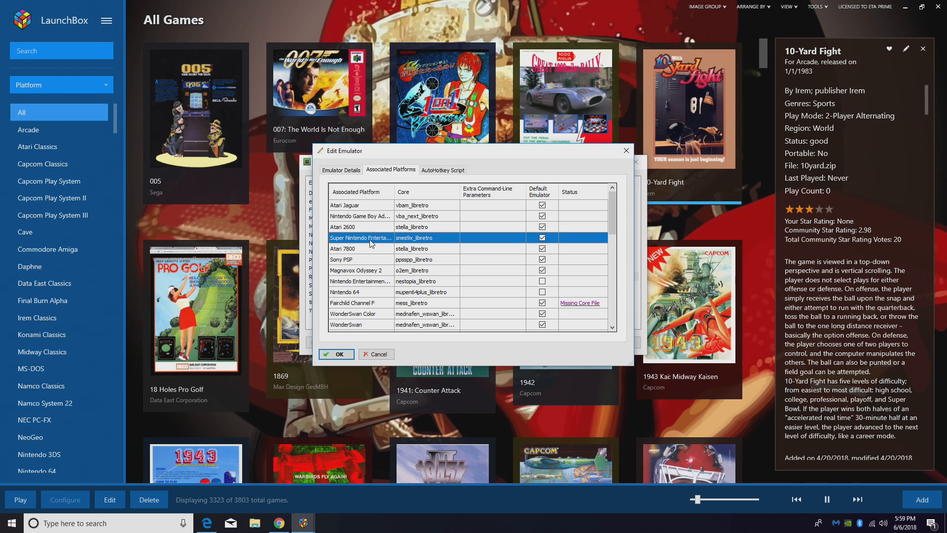
{"action": "mouse_move", "coordinate": [411, 242]}
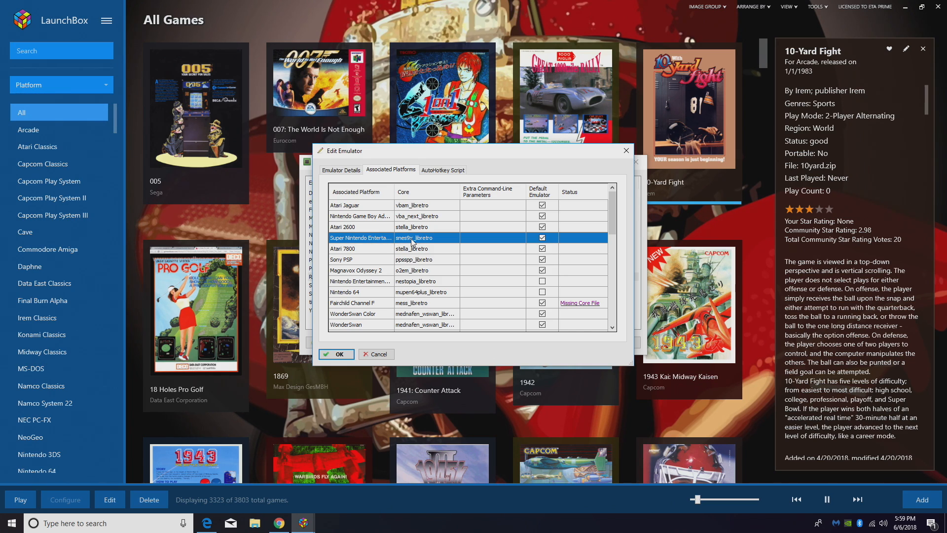
{"action": "mouse_move", "coordinate": [587, 204]}
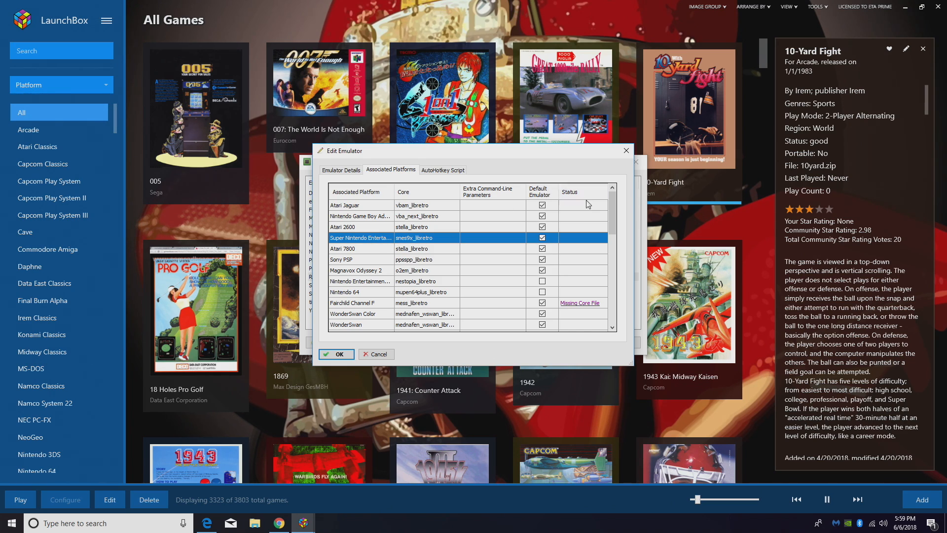
Step: Scroll the Associated Platforms list to the second Super Nintendo entry
{"action": "scroll", "scroll_direction": "down", "scroll_amount": 3}
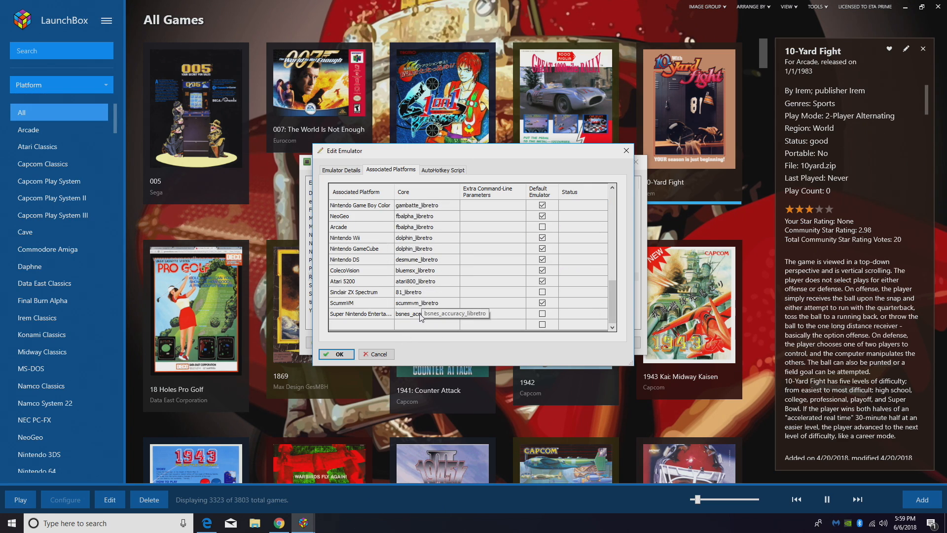
{"action": "mouse_move", "coordinate": [410, 320]}
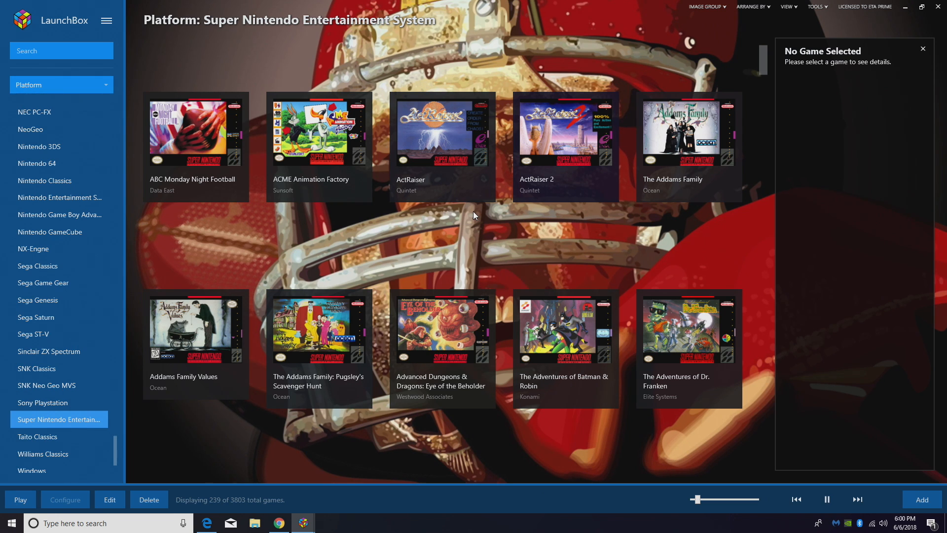
Step: Search the library for 'bat' and right-click Battletoads Double Dragon for its launch options
{"action": "scroll", "scroll_direction": "down", "scroll_amount": 3}
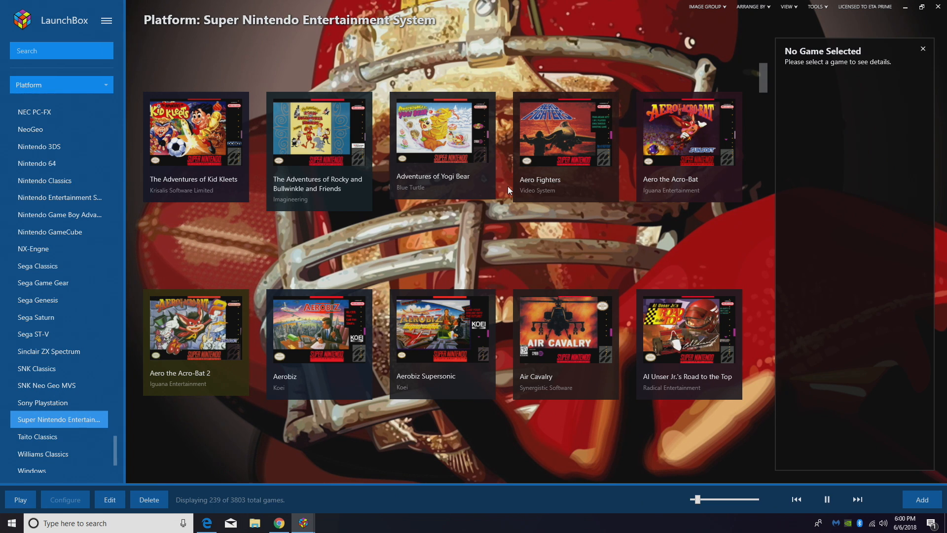
{"action": "type", "text": "batt"}
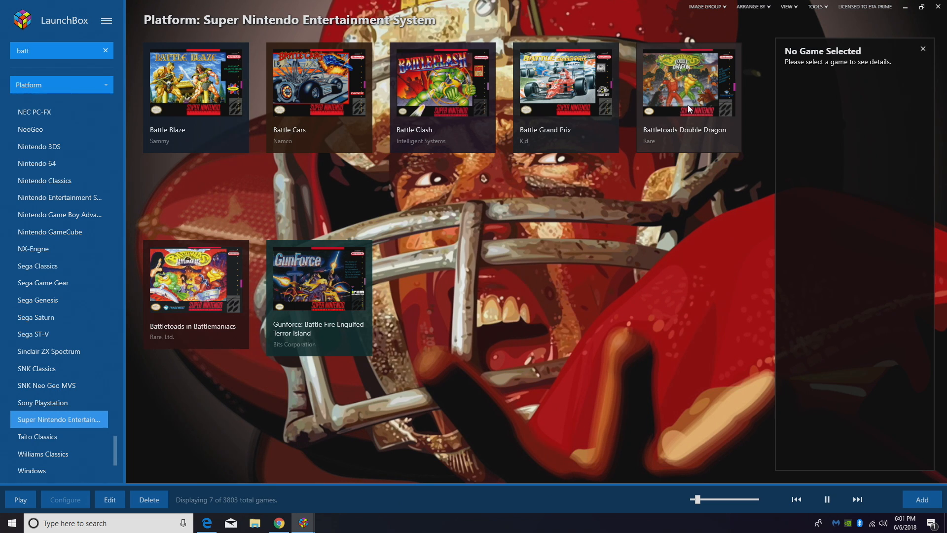
{"action": "right_click", "coordinate": [689, 82]}
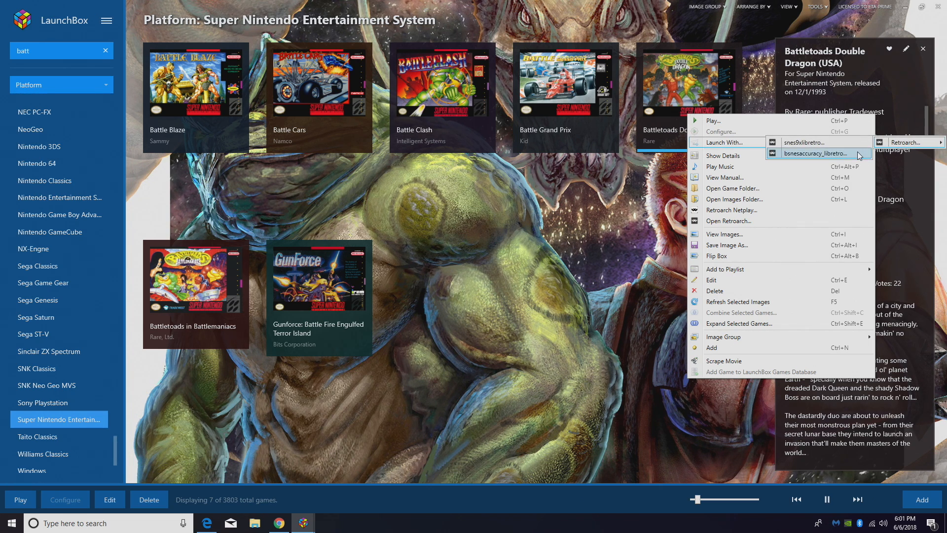
{"action": "mouse_move", "coordinate": [821, 142]}
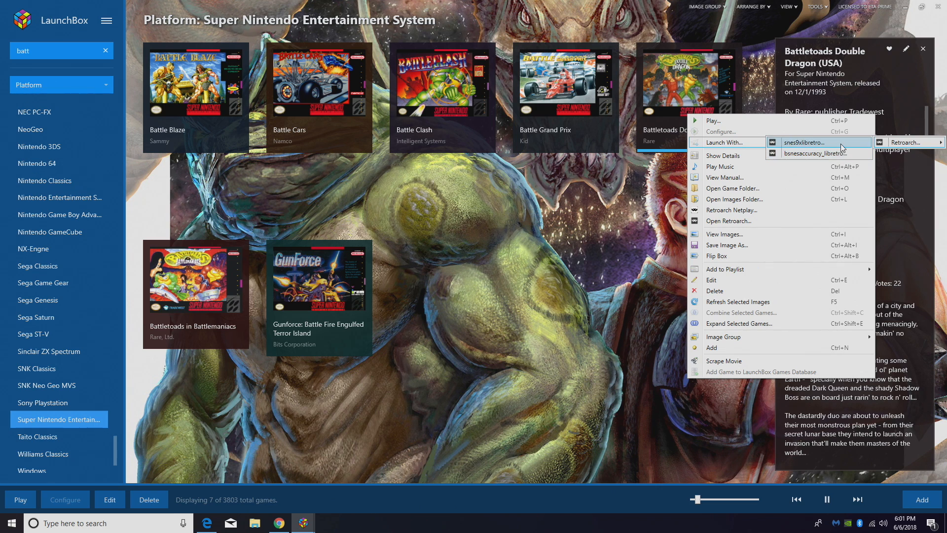
{"action": "mouse_move", "coordinate": [821, 153]}
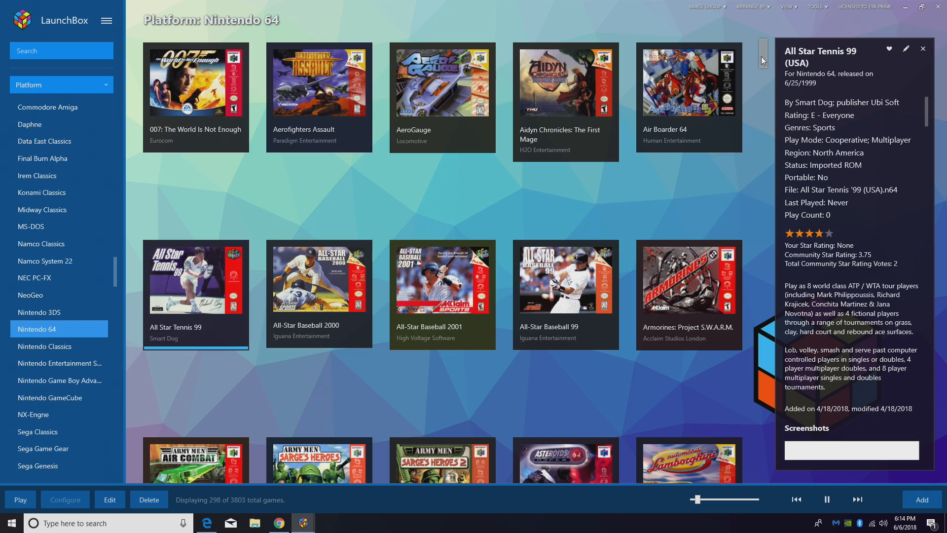
{"action": "mouse_move", "coordinate": [697, 40]}
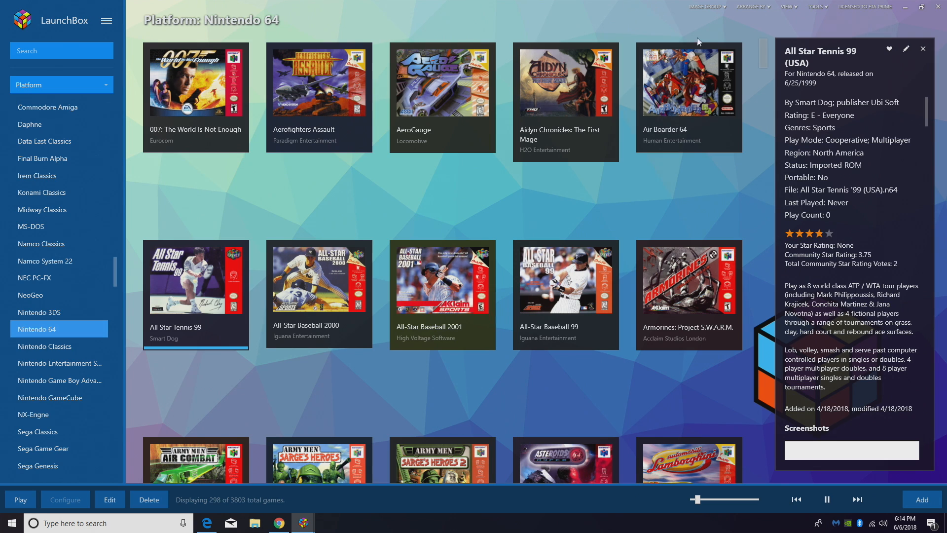
Step: Cycle the artwork through 3D Boxes, 3D Carts and Screenshots, then back to Boxes
{"action": "left_click", "coordinate": [707, 6]}
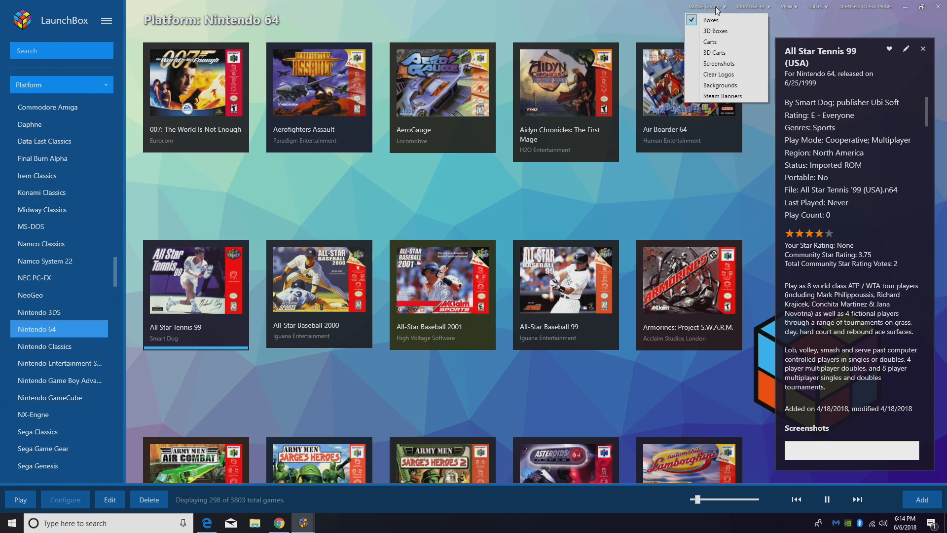
{"action": "left_click", "coordinate": [716, 30]}
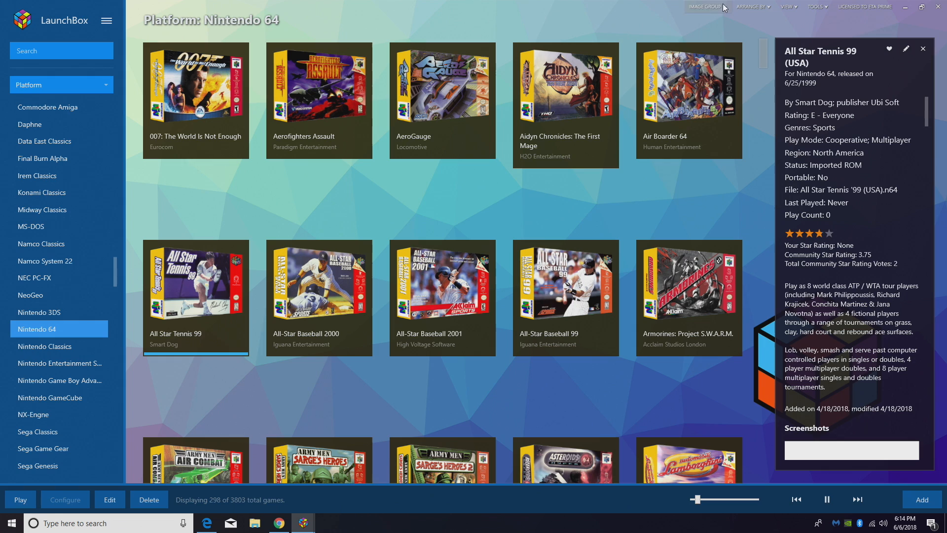
{"action": "left_click", "coordinate": [705, 6]}
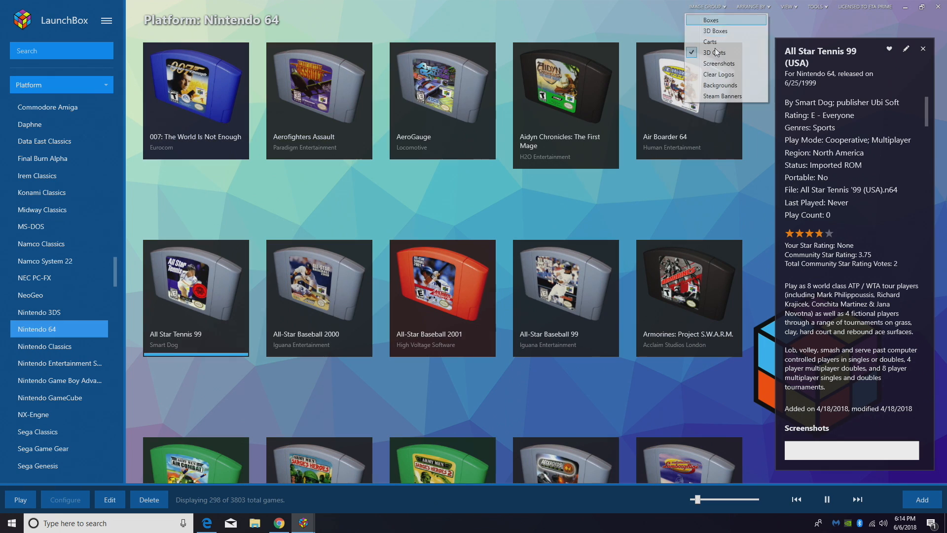
{"action": "left_click", "coordinate": [719, 64]}
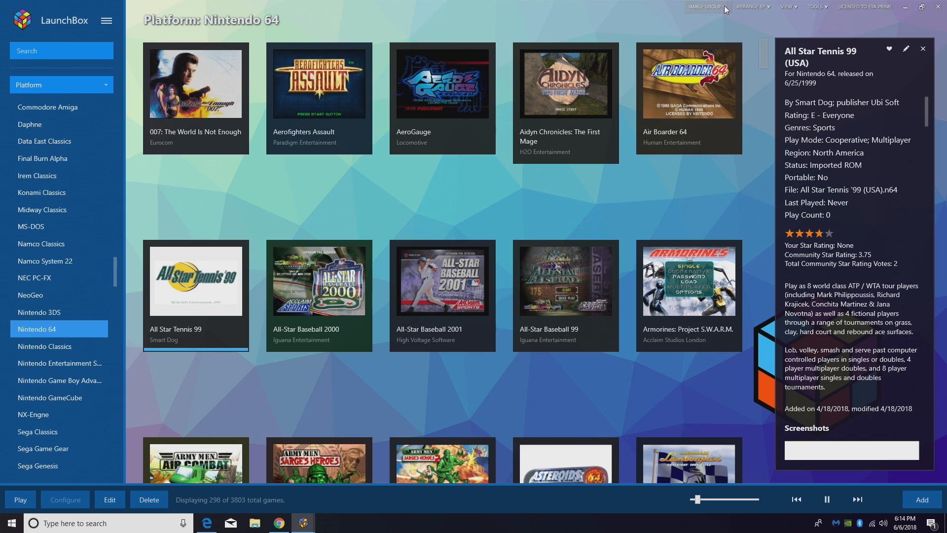
{"action": "left_click", "coordinate": [705, 6]}
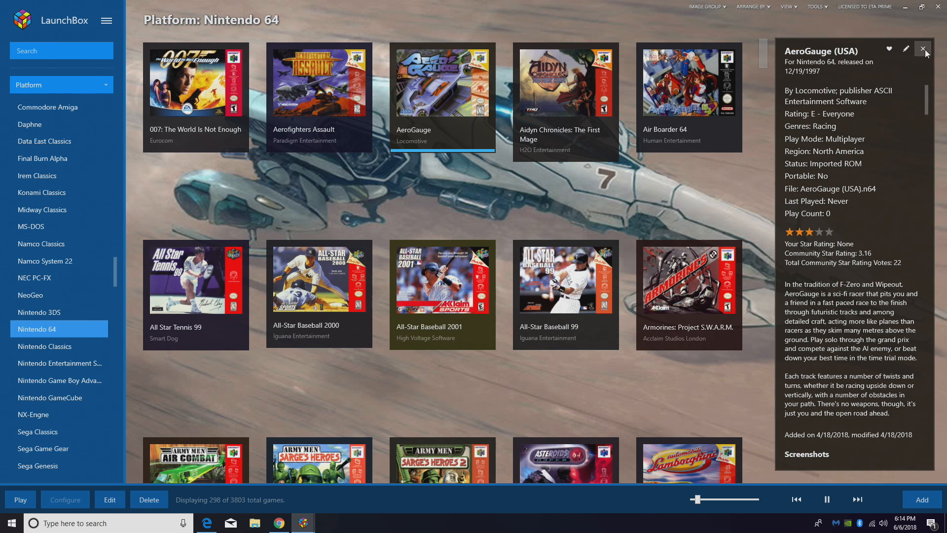
{"action": "left_click", "coordinate": [923, 49]}
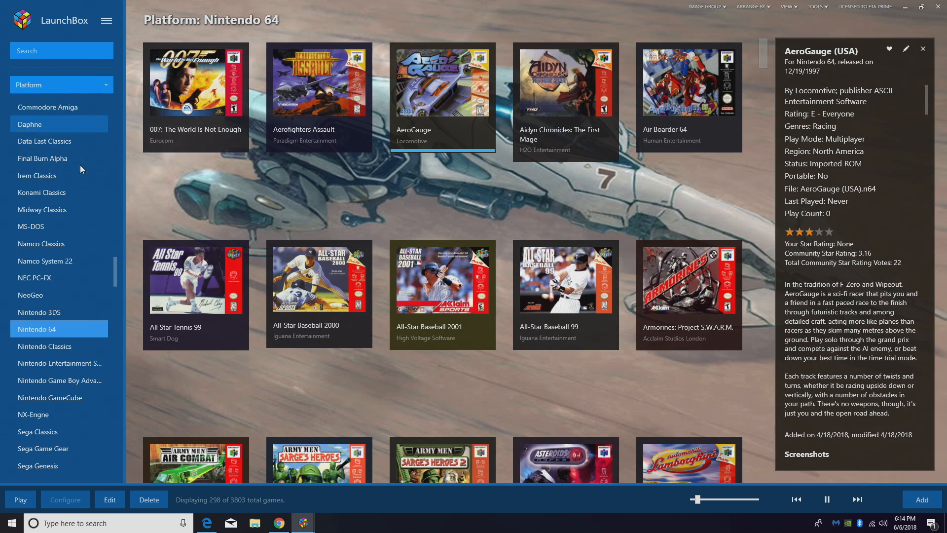
{"action": "left_click", "coordinate": [787, 6]}
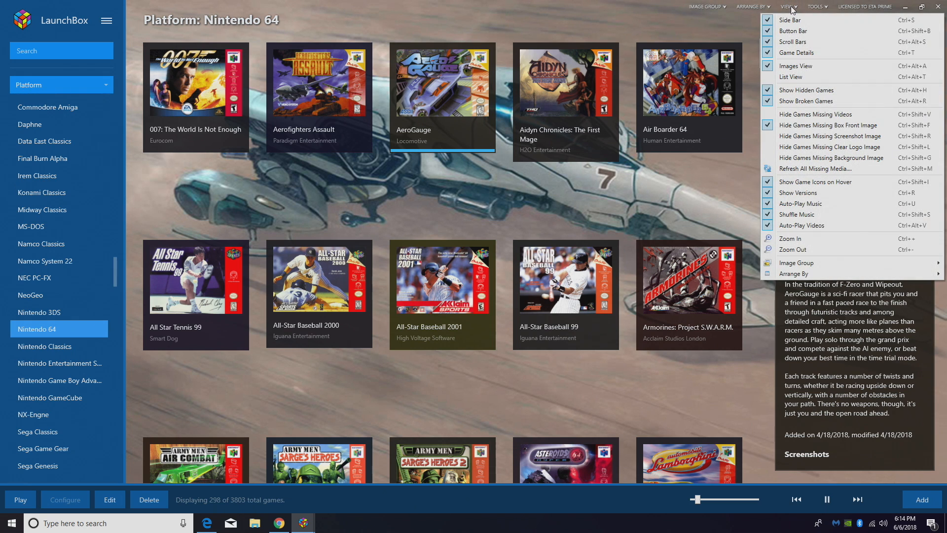
{"action": "mouse_move", "coordinate": [791, 20]}
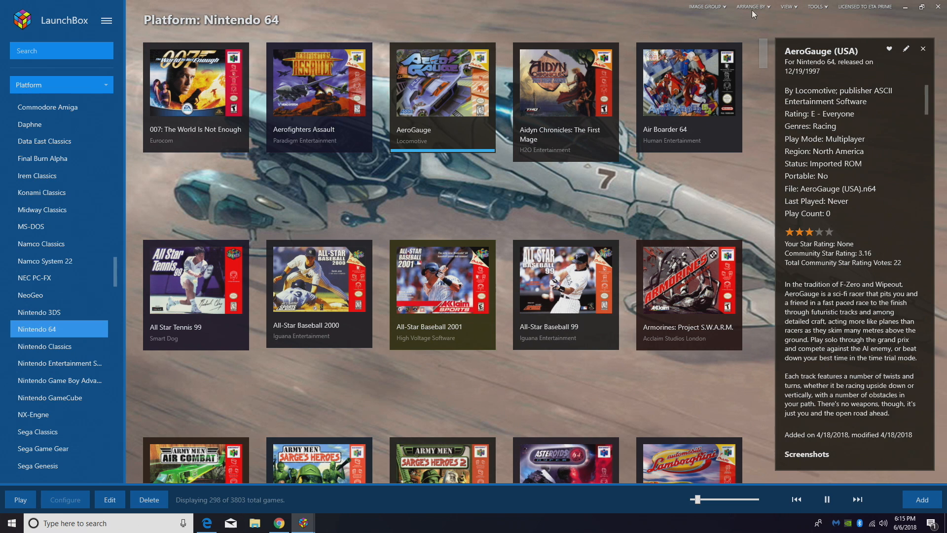
{"action": "left_click", "coordinate": [788, 6]}
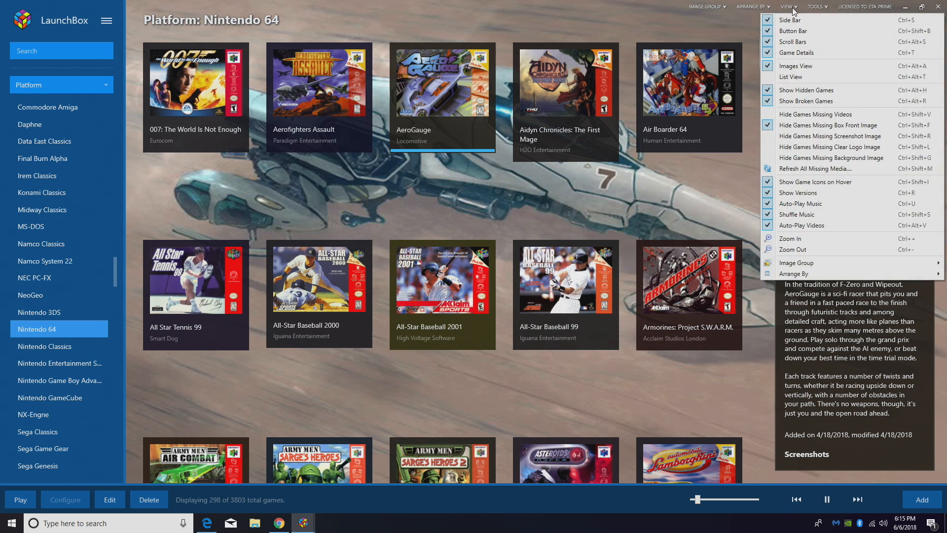
{"action": "left_click", "coordinate": [816, 7]}
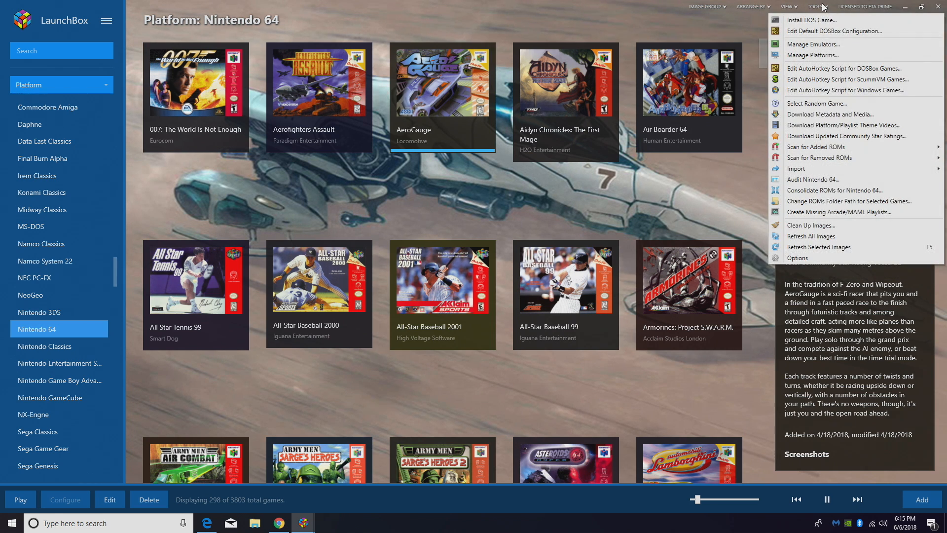
{"action": "mouse_move", "coordinate": [134, 127]}
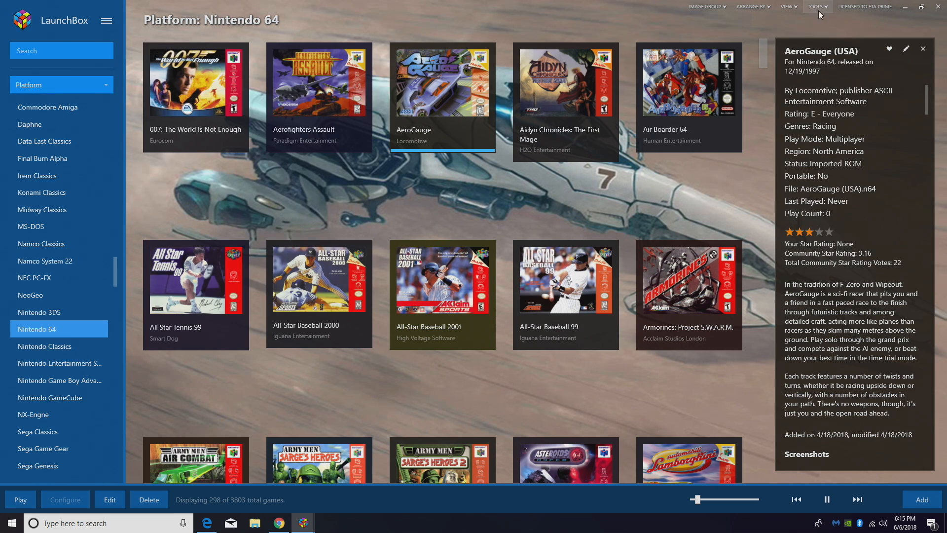
{"action": "left_click", "coordinate": [788, 6]}
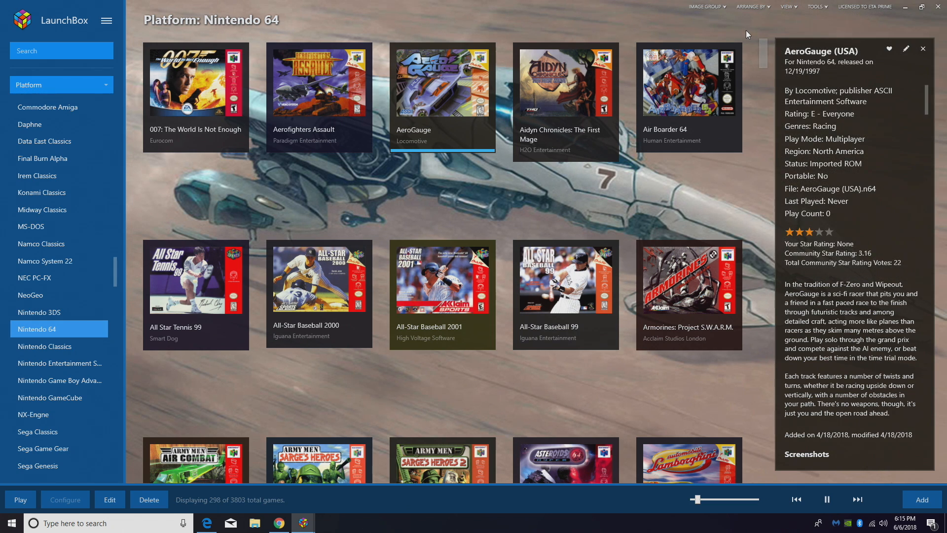
{"action": "left_click_drag", "start_coordinate": [697, 499], "coordinate": [710, 499]}
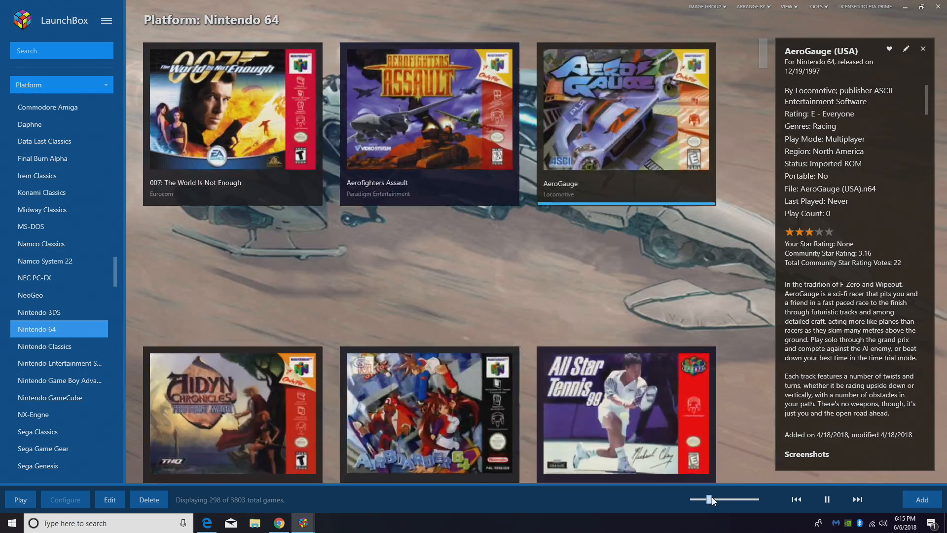
Step: Drag the zoom slider left so six Nintendo 64 covers fit per row
{"action": "left_click_drag", "start_coordinate": [710, 499], "coordinate": [691, 499]}
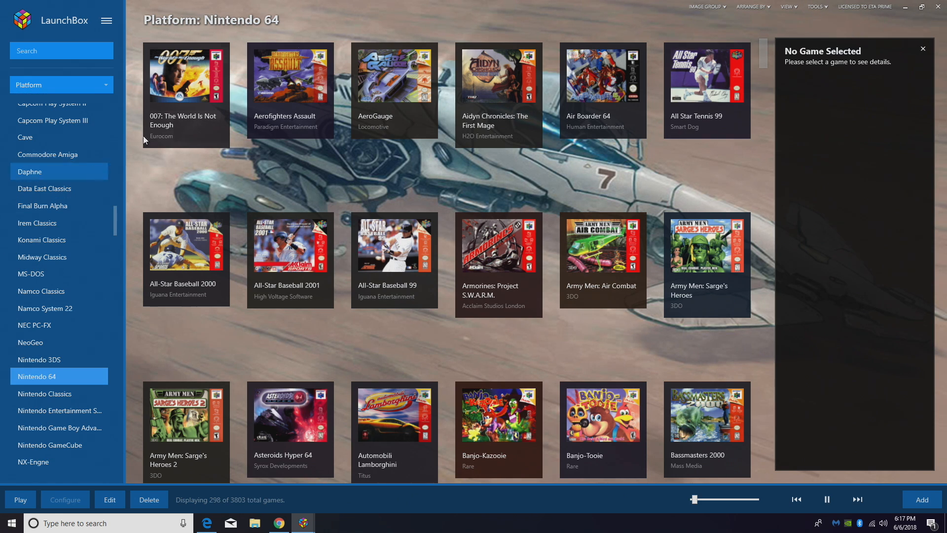
Step: Choose the Blue Violet color theme under Tools > Options > Theme > Colors
{"action": "left_click", "coordinate": [817, 6]}
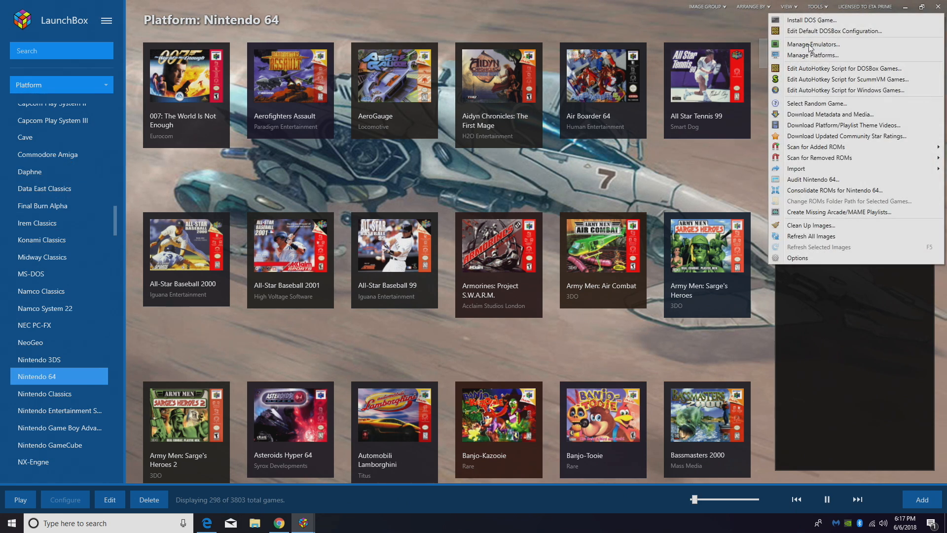
{"action": "left_click", "coordinate": [798, 258]}
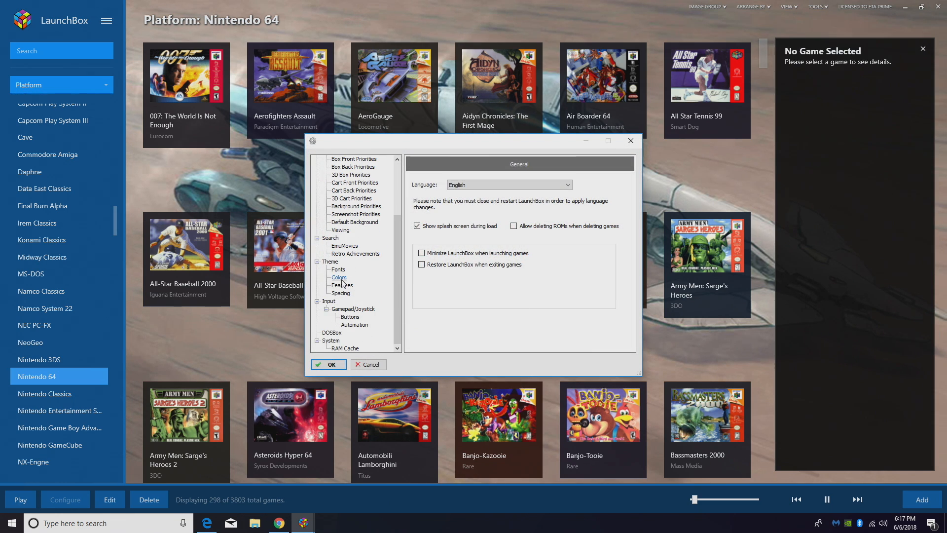
{"action": "left_click", "coordinate": [339, 277]}
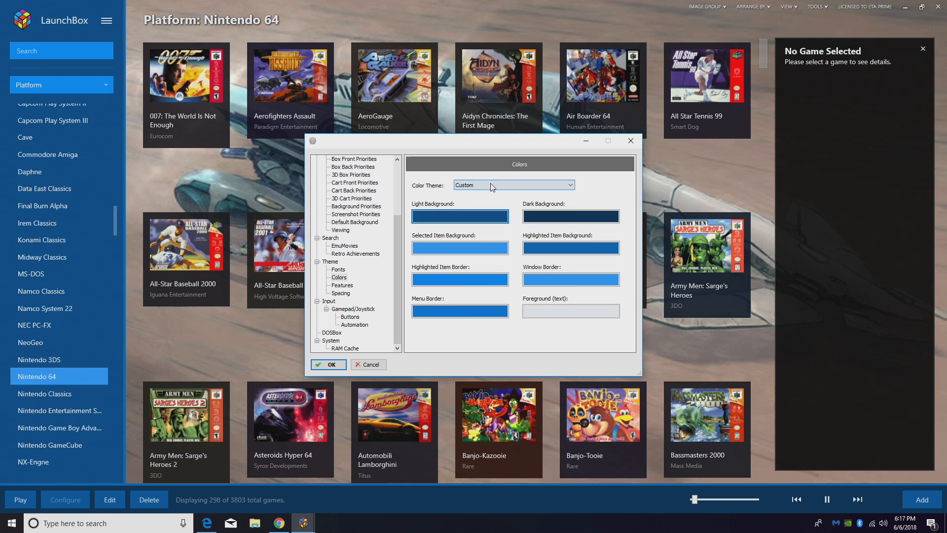
{"action": "left_click", "coordinate": [513, 185]}
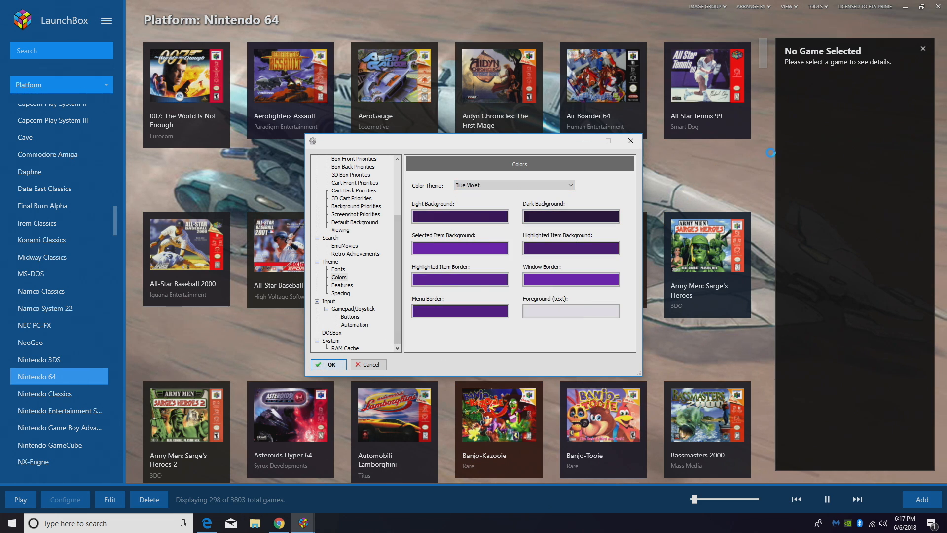
{"action": "left_click", "coordinate": [328, 364]}
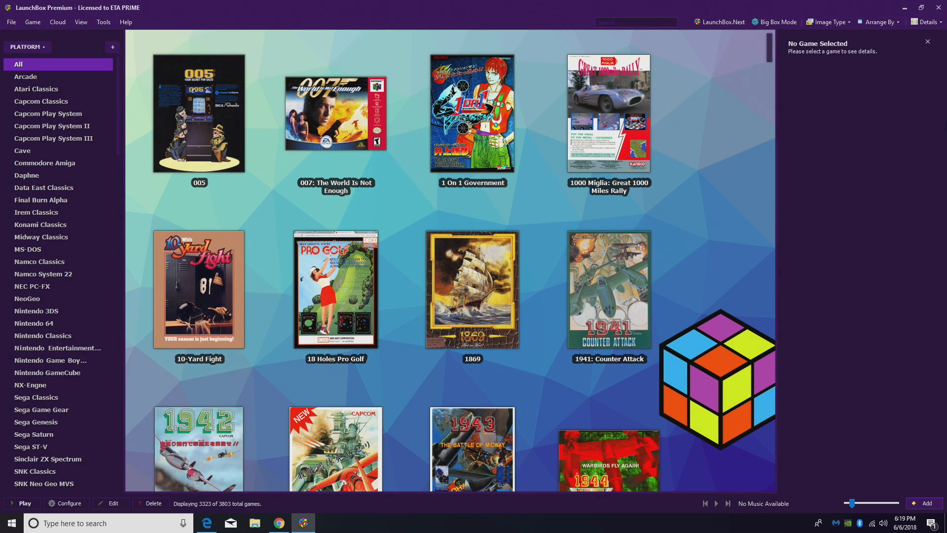
{"action": "mouse_move", "coordinate": [721, 22]}
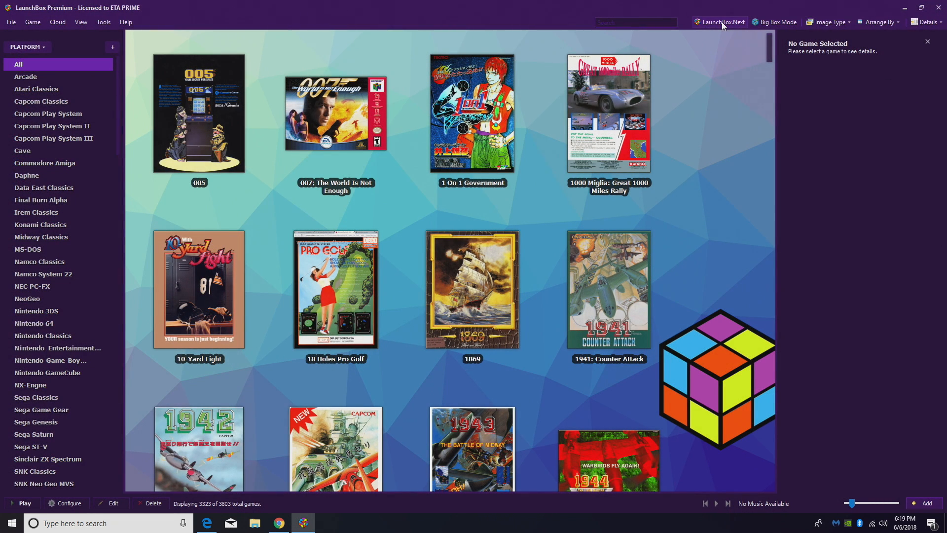
Step: Launch LaunchBox.Next from the top toolbar button of the purple-themed library
{"action": "left_click", "coordinate": [719, 22]}
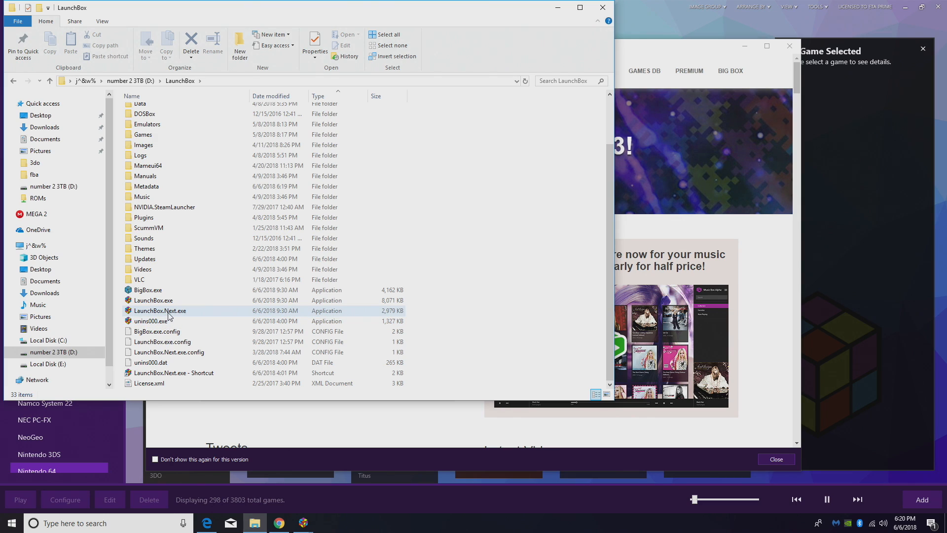
{"action": "mouse_move", "coordinate": [160, 310]}
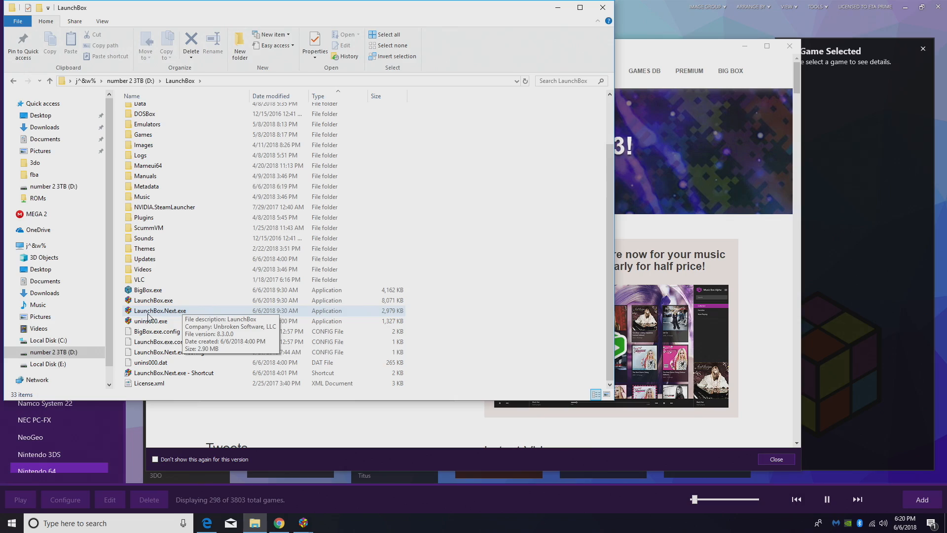
Step: Bring the LaunchBox.Next window with the 298-game Nintendo 64 library back to the front
{"action": "left_click", "coordinate": [303, 522]}
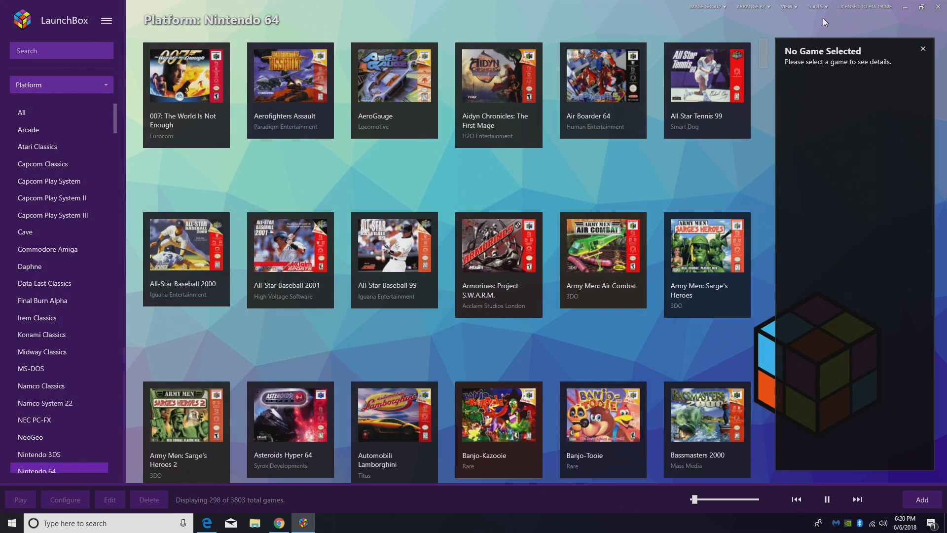